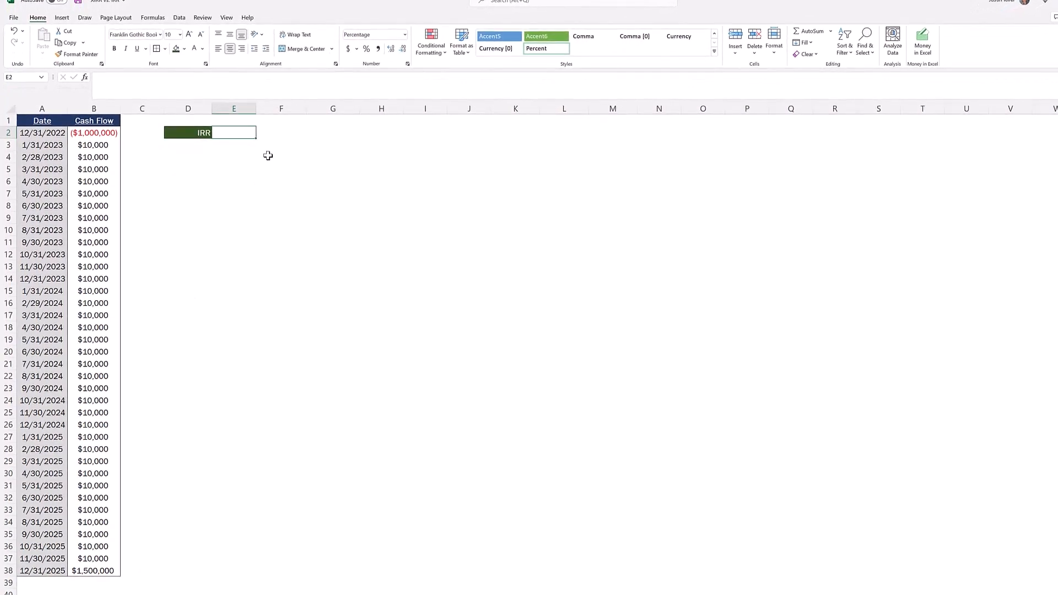
# Step: Enter =XIRR(B2:B38,A2:A38) in E2 for the dated monthly cash flows
pyautogui.write('=X')
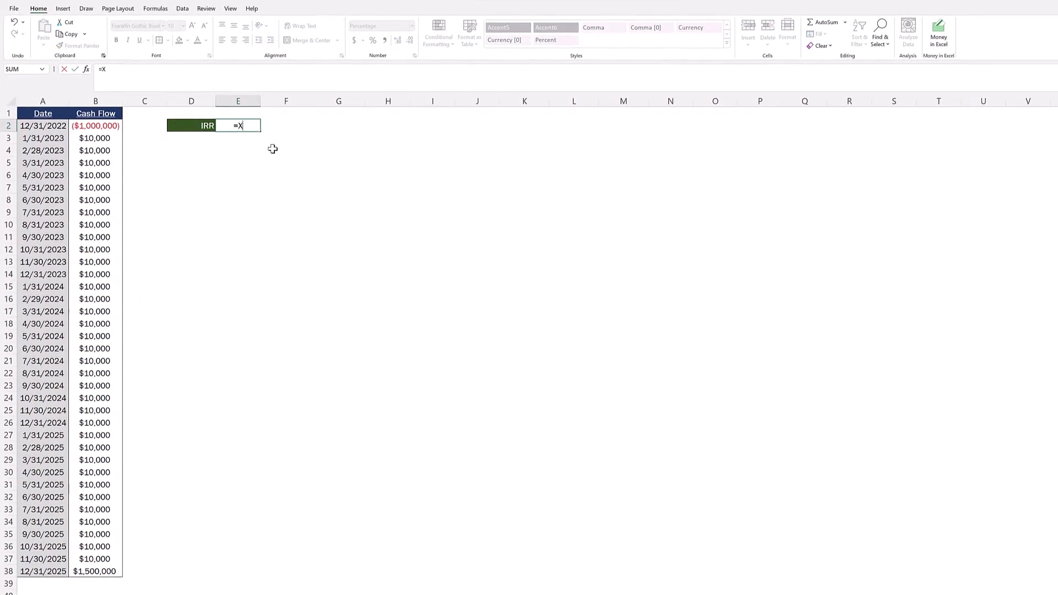
pyautogui.write('IRR(B2:B38,D2')
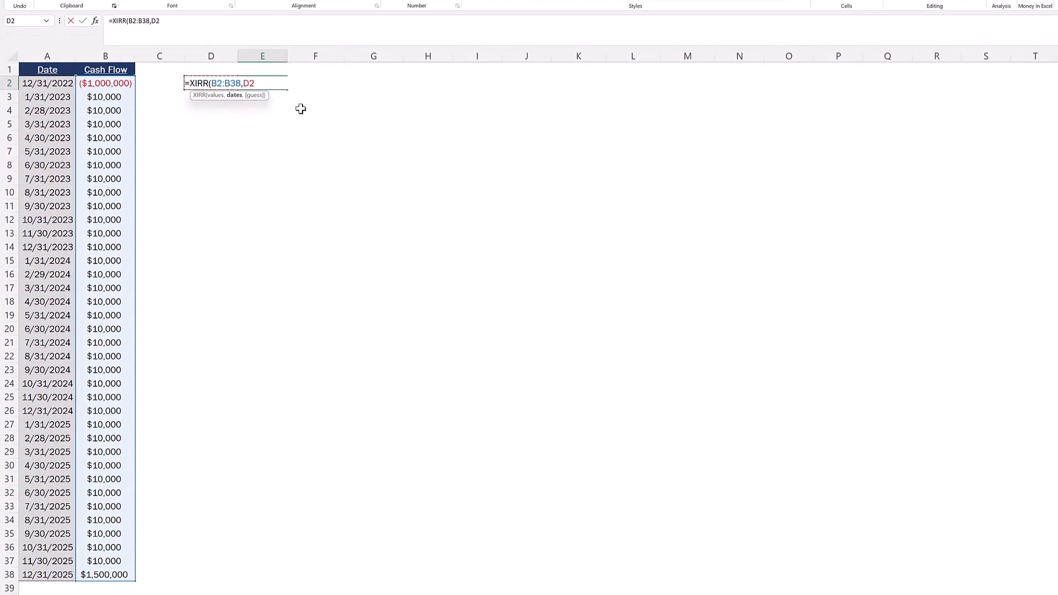
pyautogui.click(48, 75)
pyautogui.write('A2:A38)')
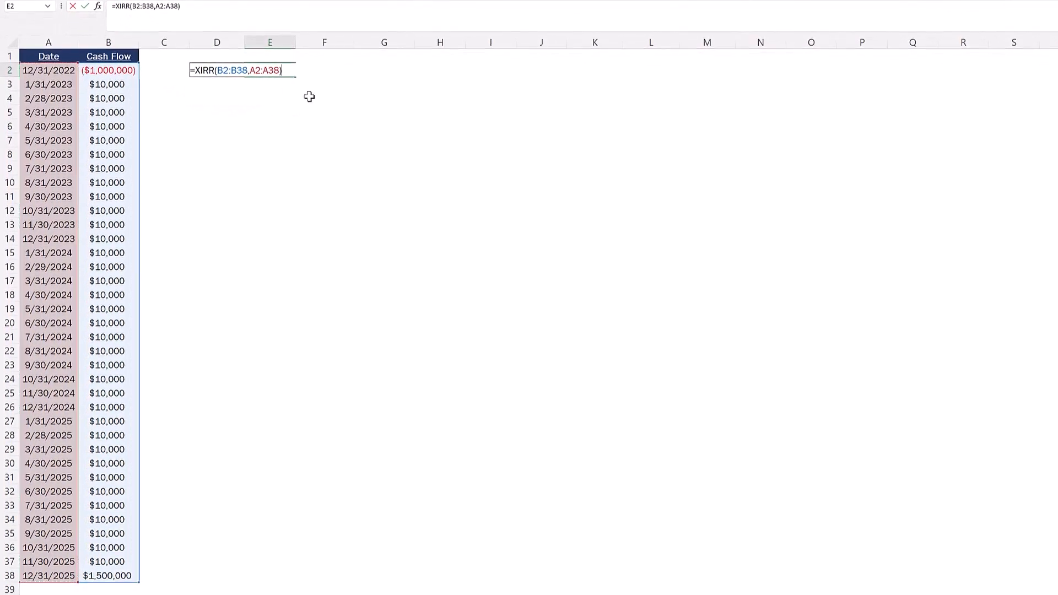
pyautogui.press('Enter')
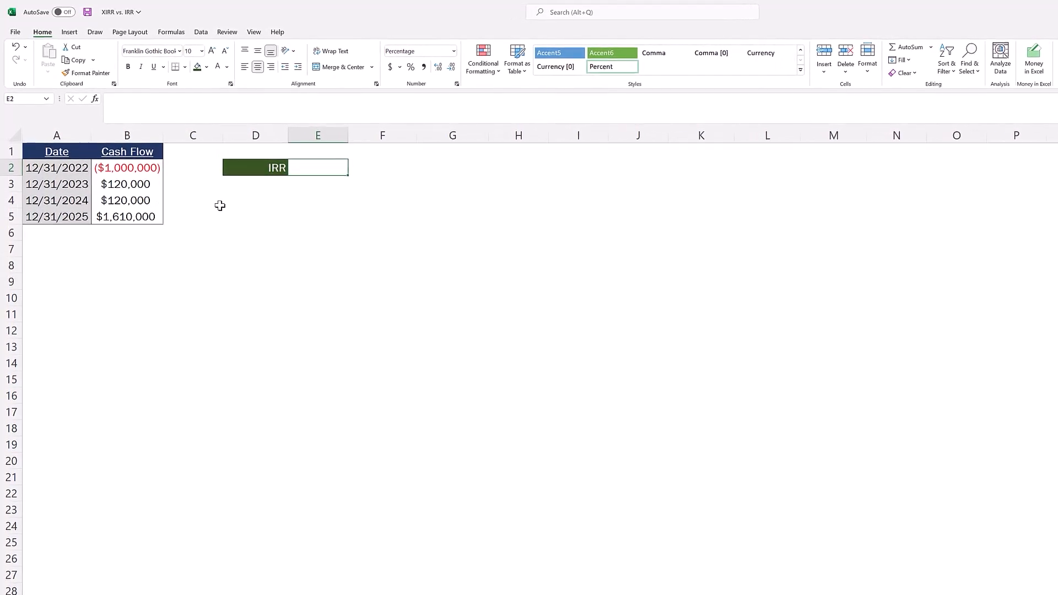
# Step: Enter =IRR(B2:B5) in E2 for the 2022–2025 annual cash flows
pyautogui.write('=ir')
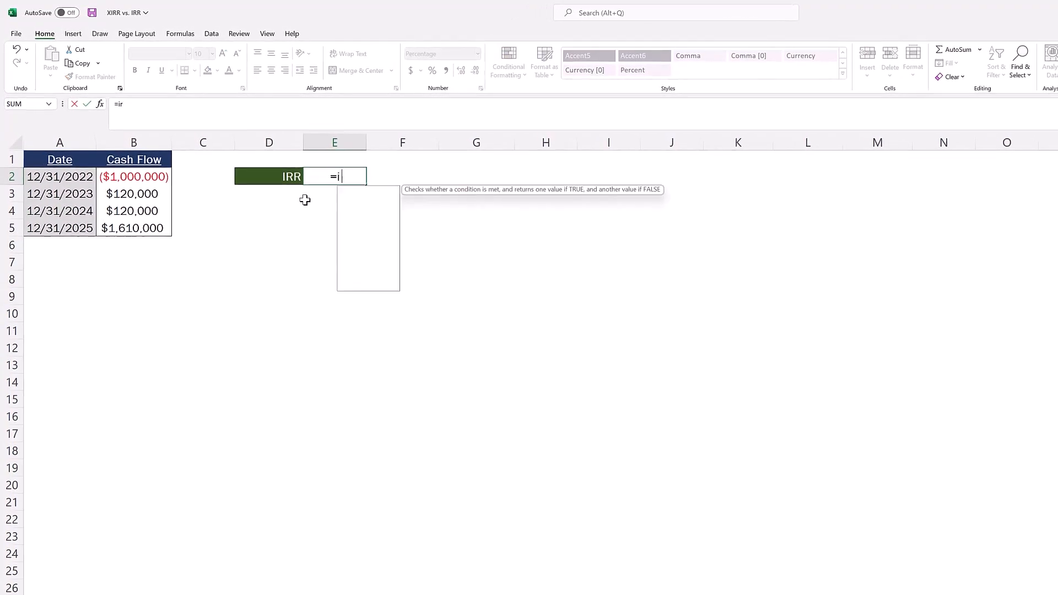
pyautogui.write('RR(D2')
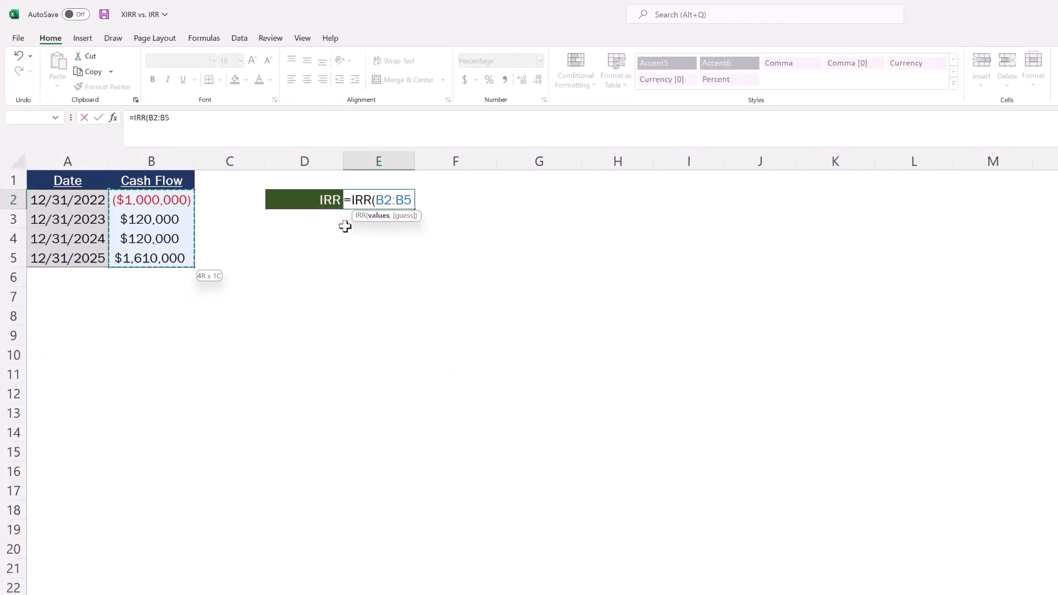
pyautogui.press('Enter')
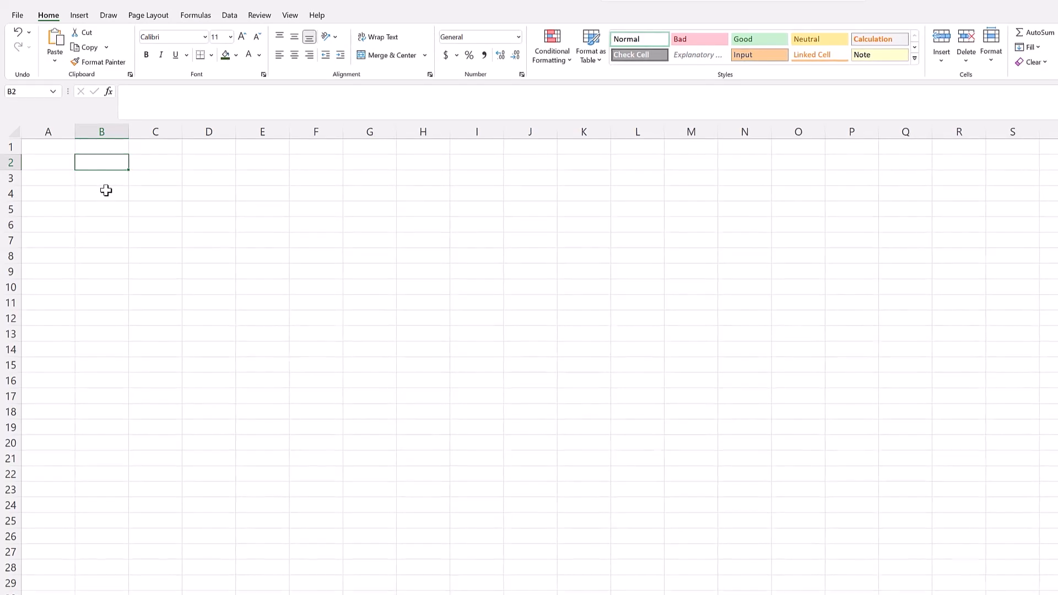
# Step: Type =IF( in B2 of the blank worksheet
pyautogui.write('=')
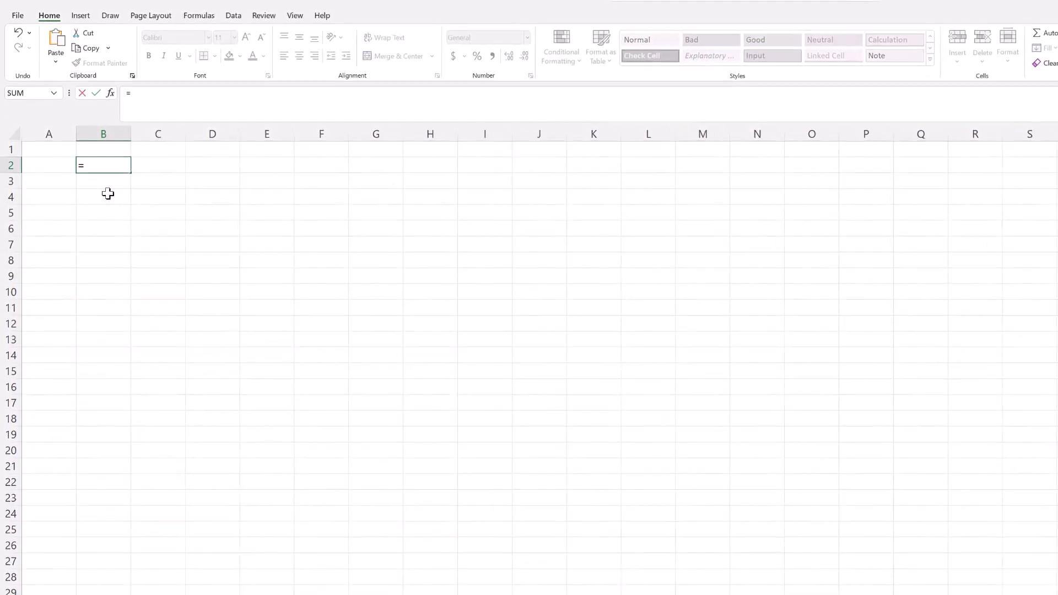
pyautogui.write('if')
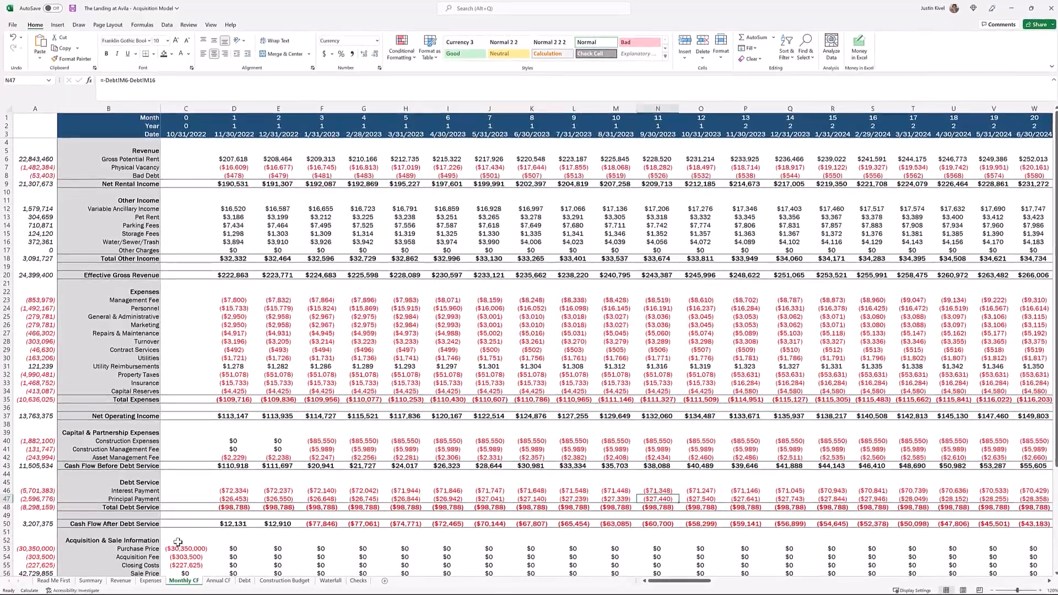
# Step: Switch from the Annual CF sheet to the loan sizing sheet and begin a formula in B13
pyautogui.hscroll(3)
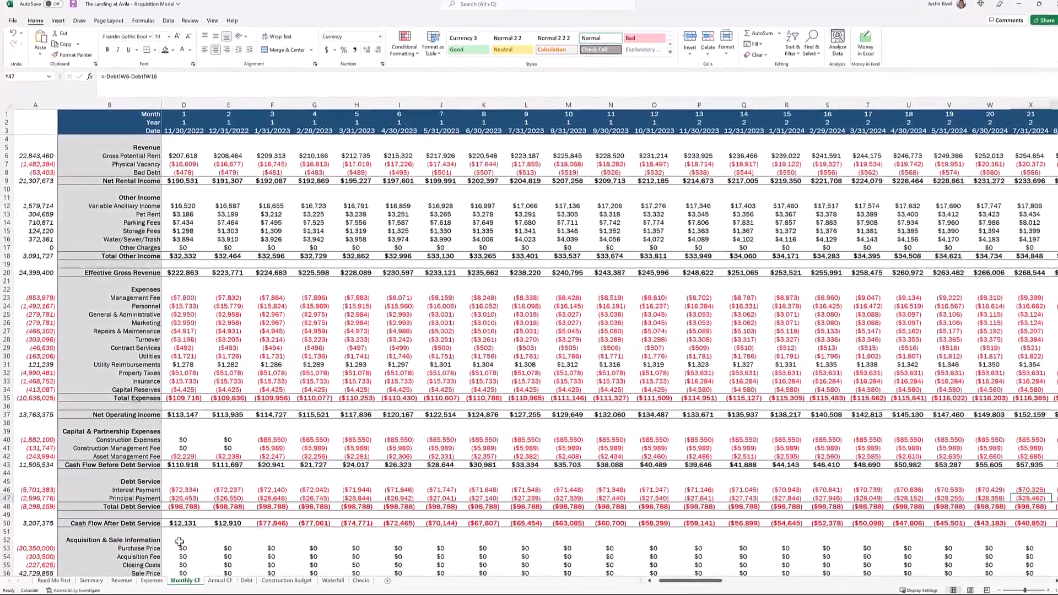
pyautogui.hscroll(3)
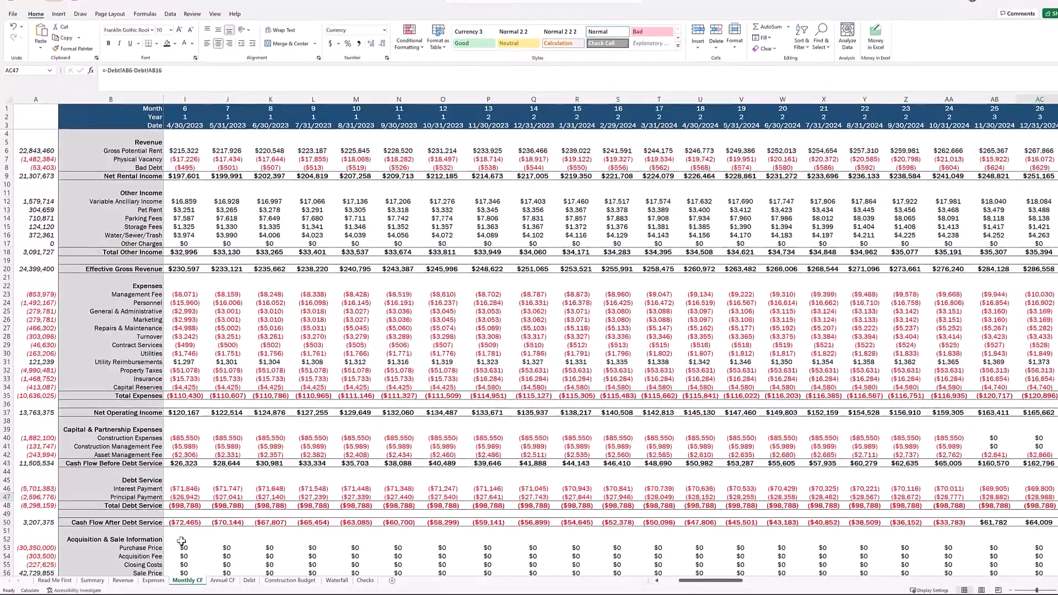
pyautogui.click(226, 581)
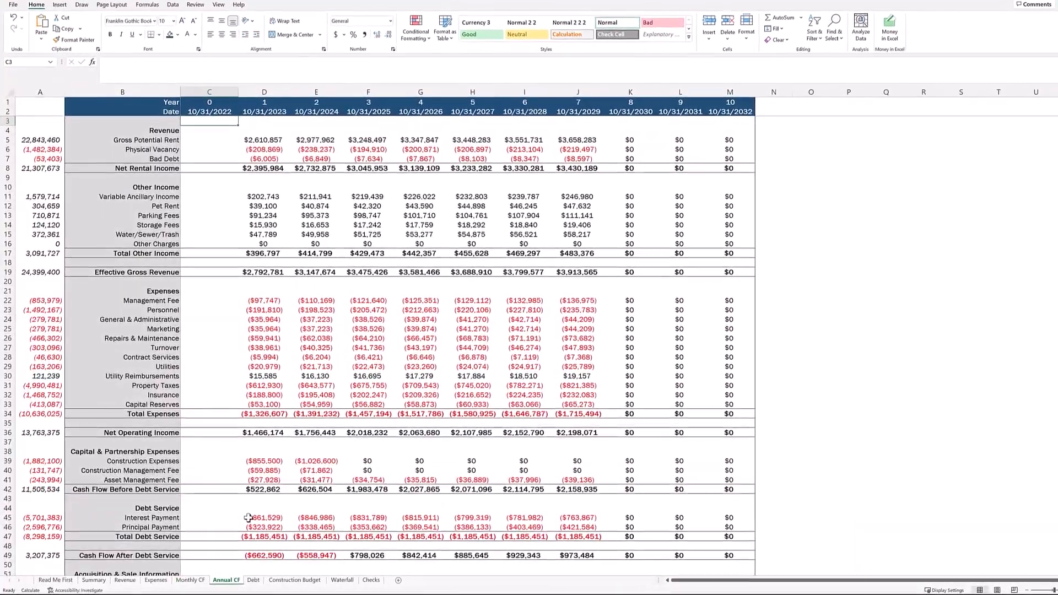
pyautogui.click(269, 526)
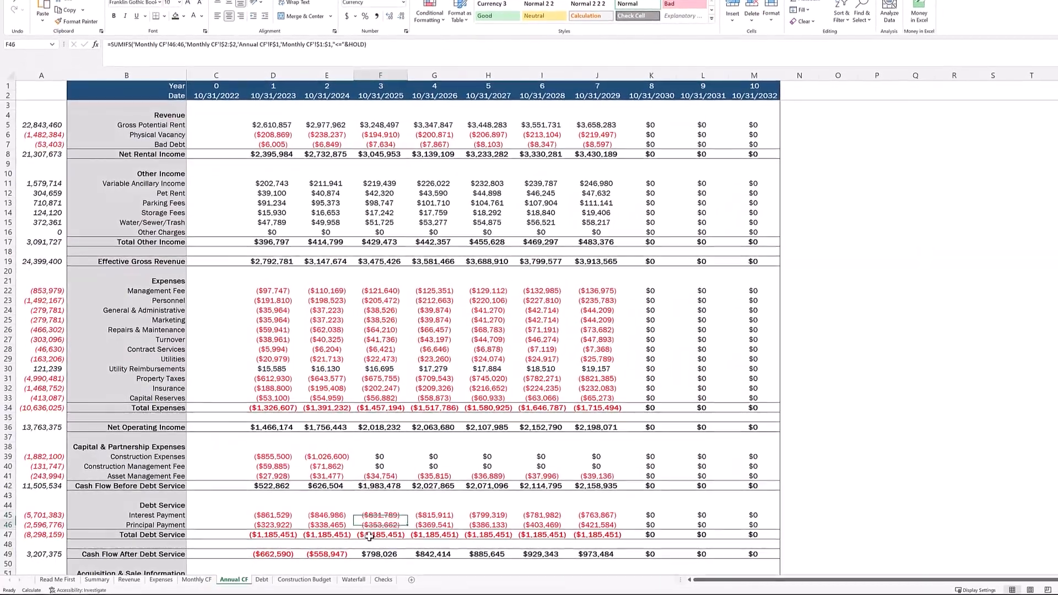
pyautogui.click(438, 514)
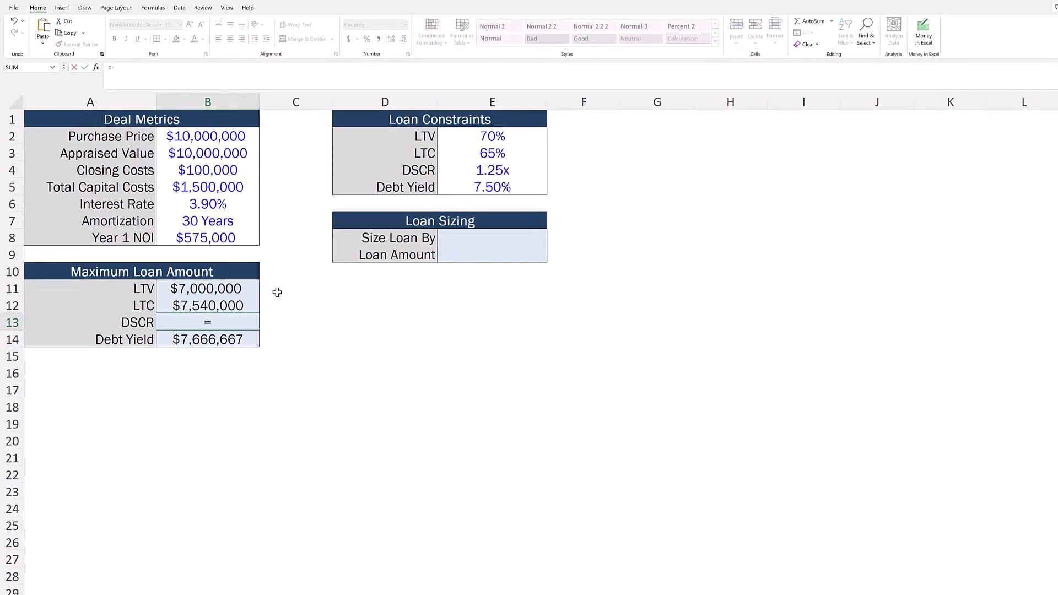
# Step: Enter =-PV(B6/12,B7*12,B8/E4/12,0) in B13 to size the DSCR maximum loan
pyautogui.write('-PV(')
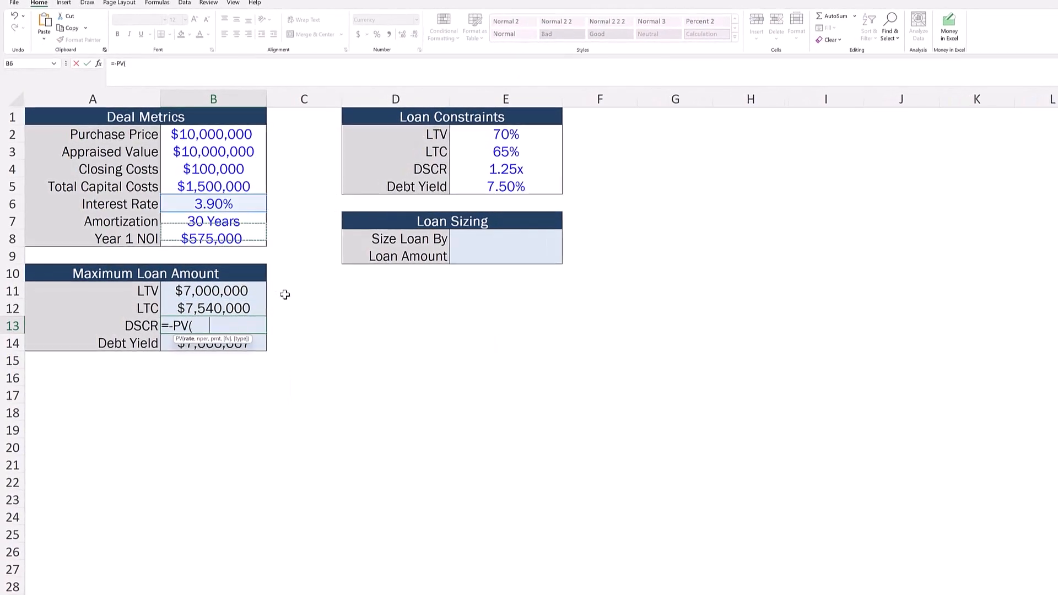
pyautogui.write('B6/12,B7*12,')
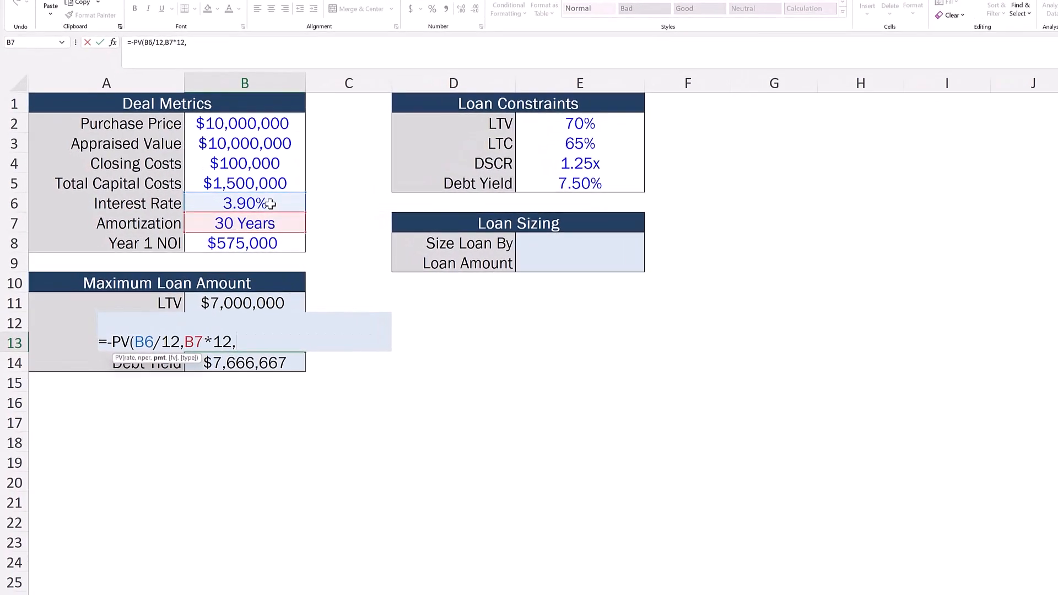
pyautogui.write('B8/E4/12')
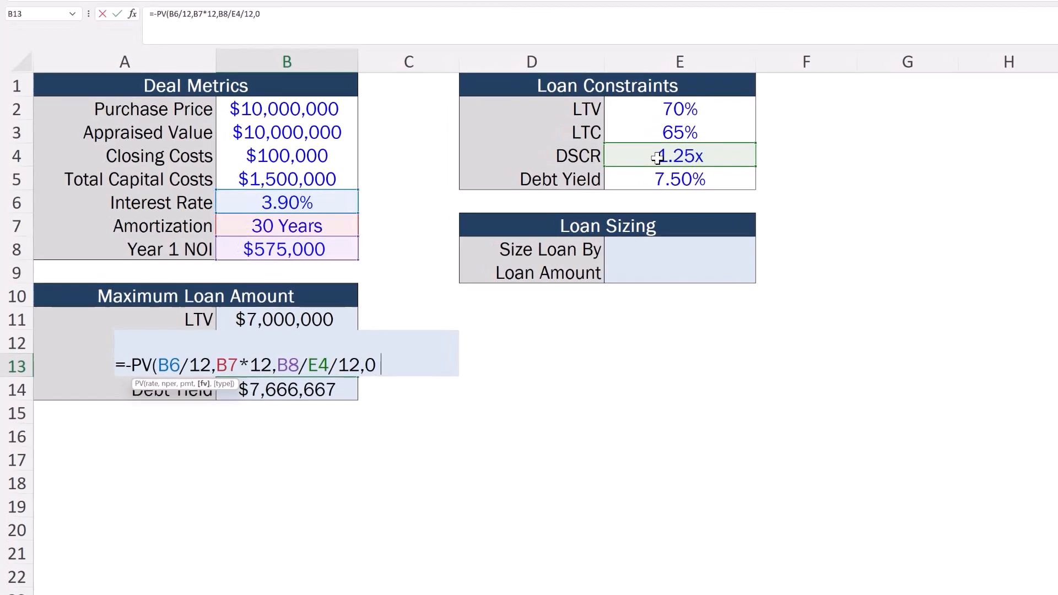
pyautogui.write(',0)')
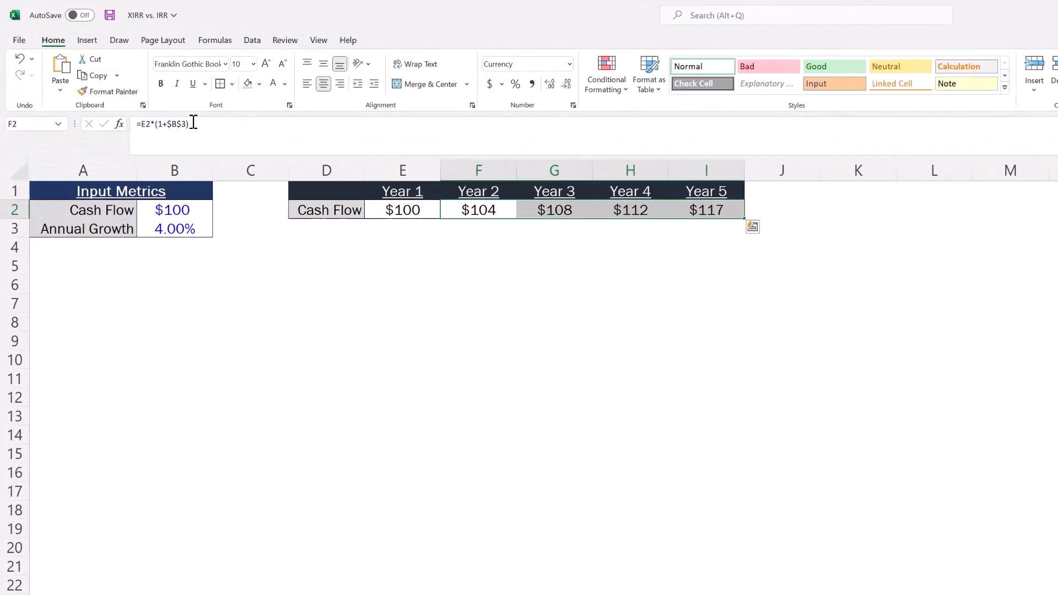
pyautogui.click(733, 217)
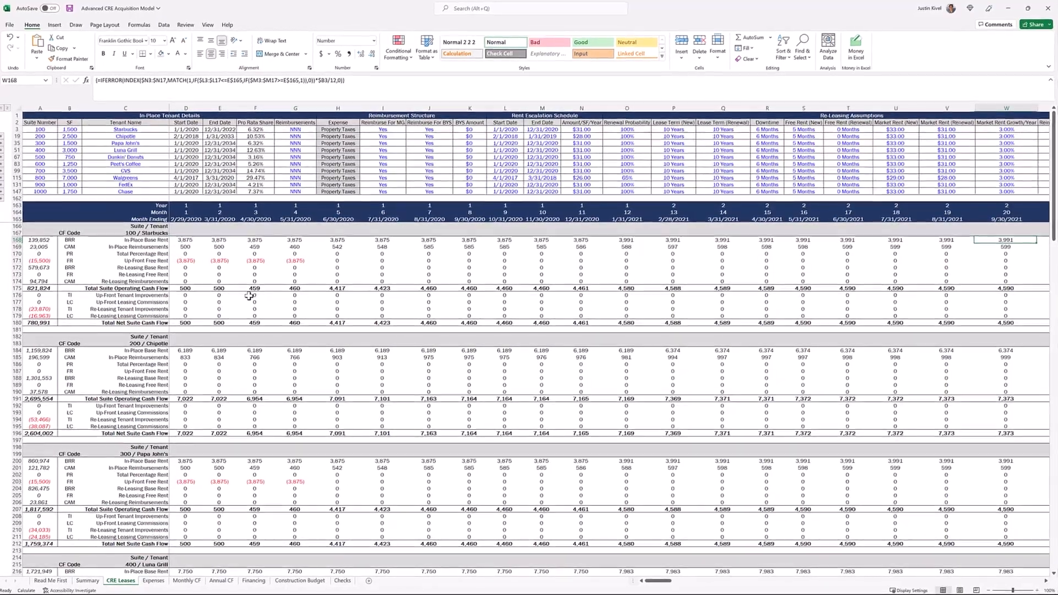
# Step: Scroll across and down the CRE Leases sheet to review per-tenant lease cash flows
pyautogui.hscroll(3)
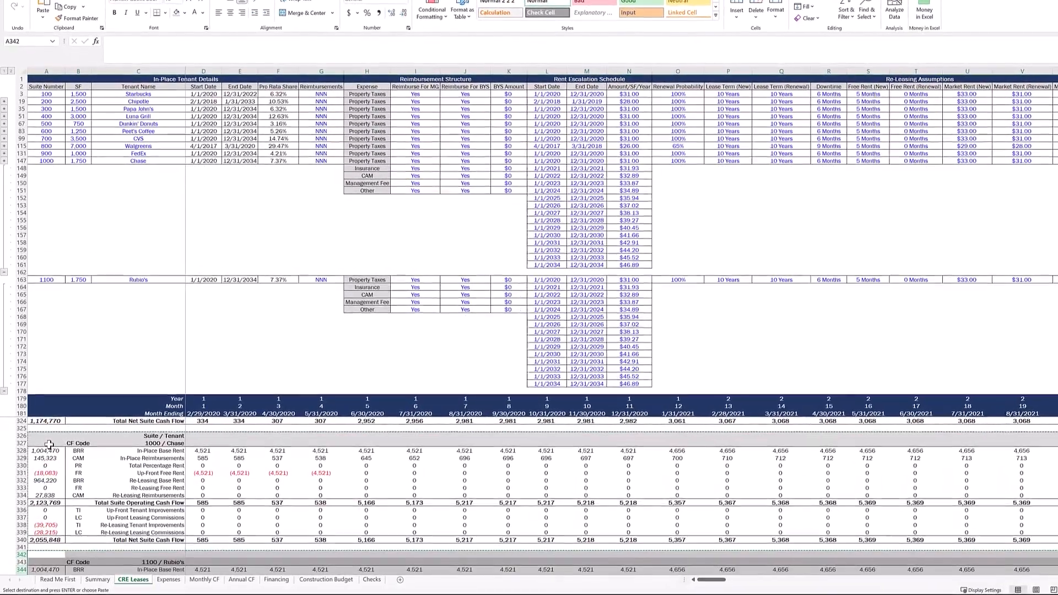
pyautogui.scroll(-3)
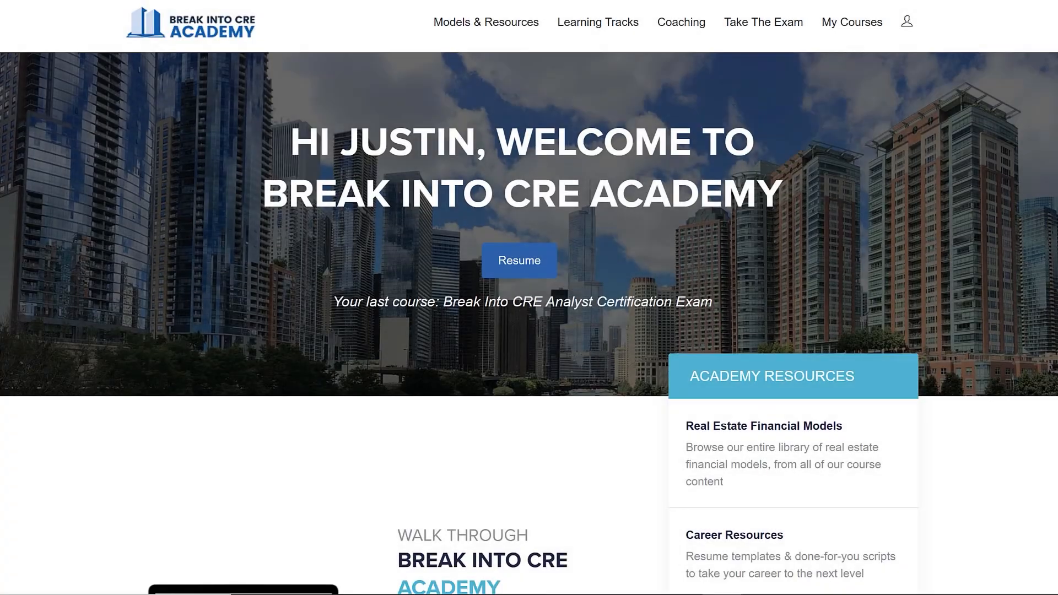
# Step: Scroll to the academy course cards and commit the B55 HLOOKUP returning ($1,200)
pyautogui.scroll(-3)
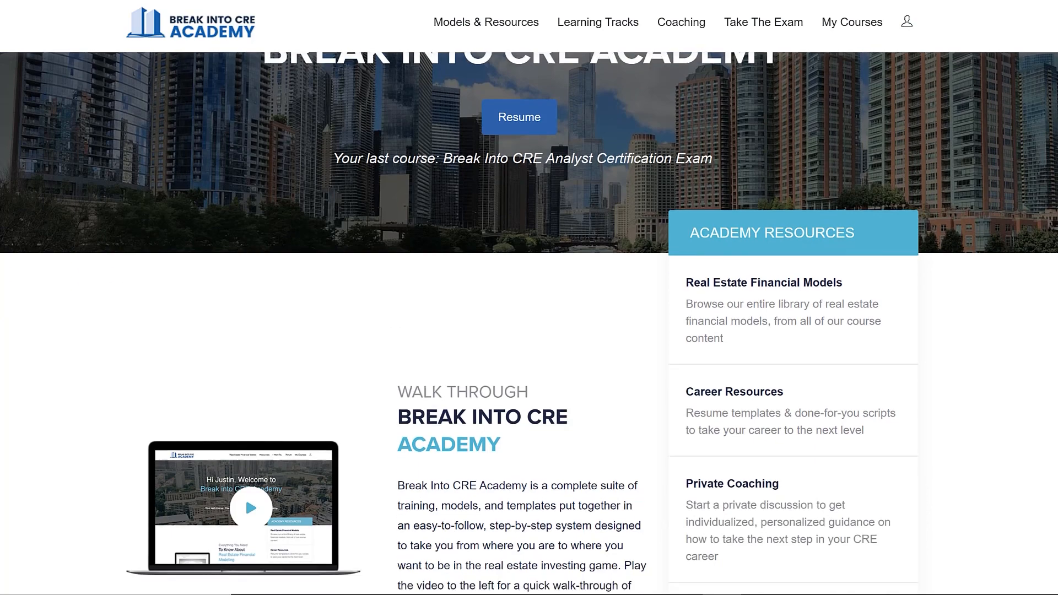
pyautogui.scroll(-3)
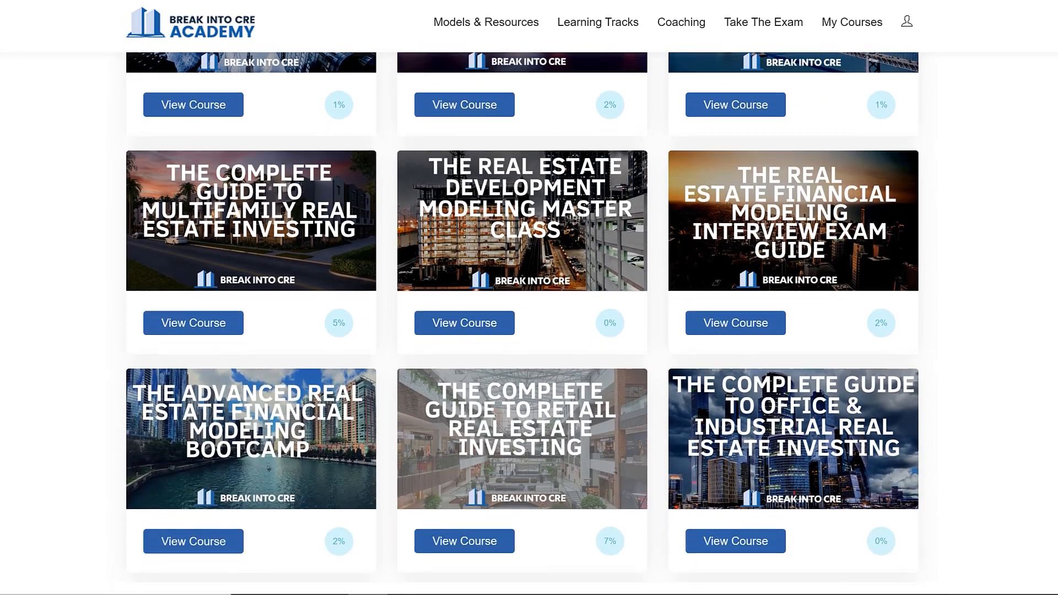
pyautogui.scroll(-3)
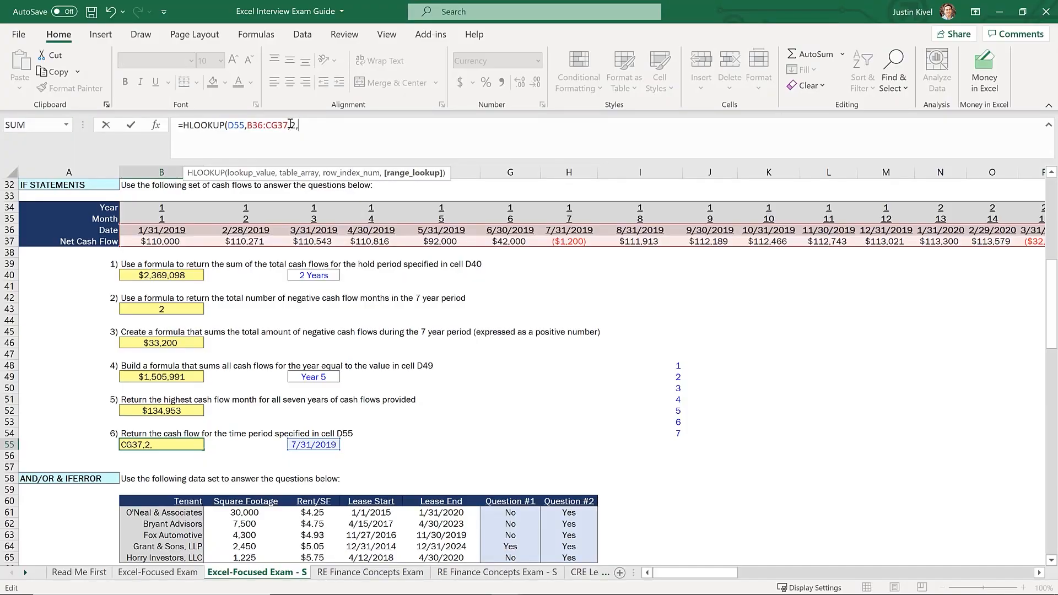
pyautogui.press('Enter')
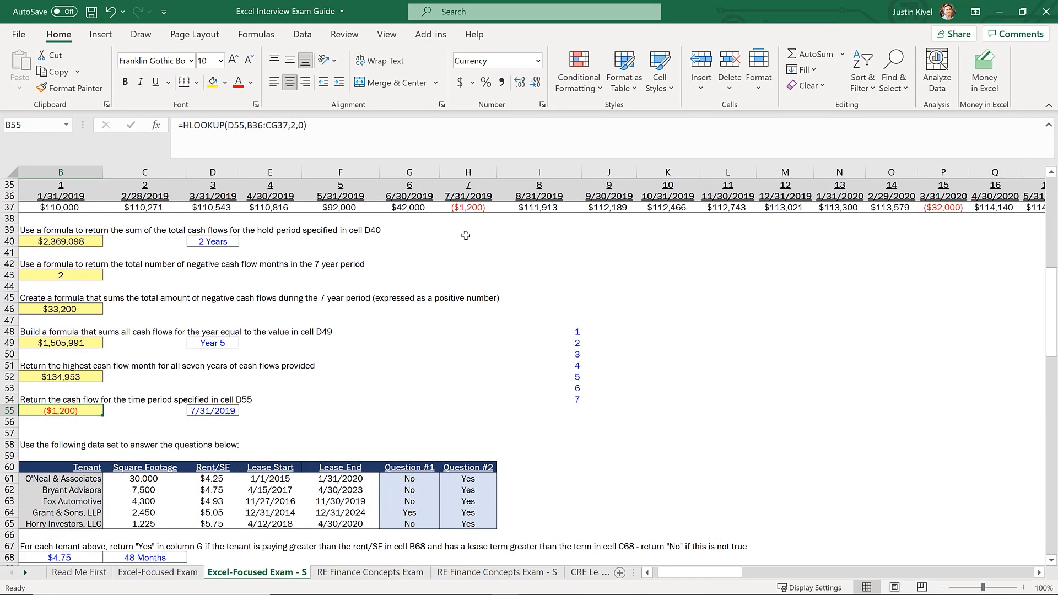